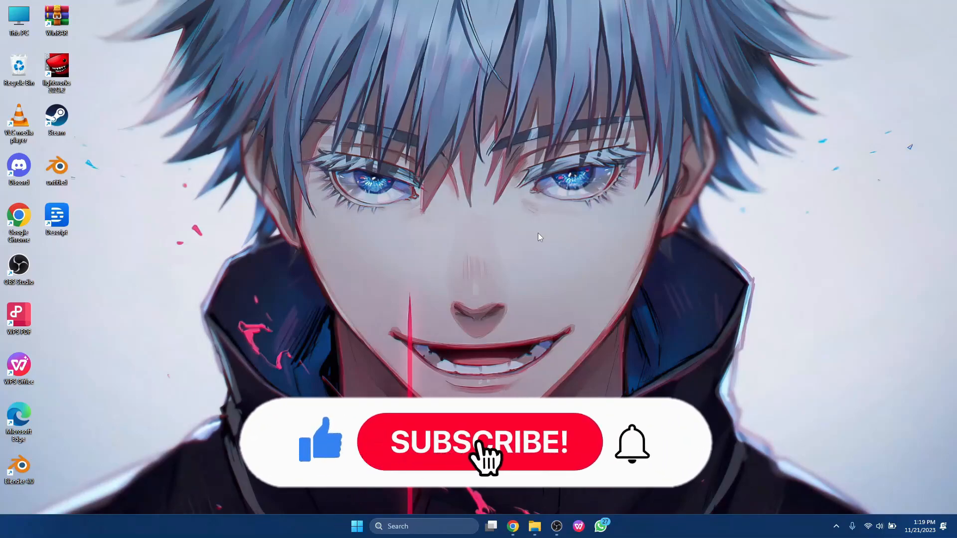
Launch Google Chrome from the desktop shortcut onto the Chase Account Alerts page.
{"action": "left_click", "coordinate": [480, 441]}
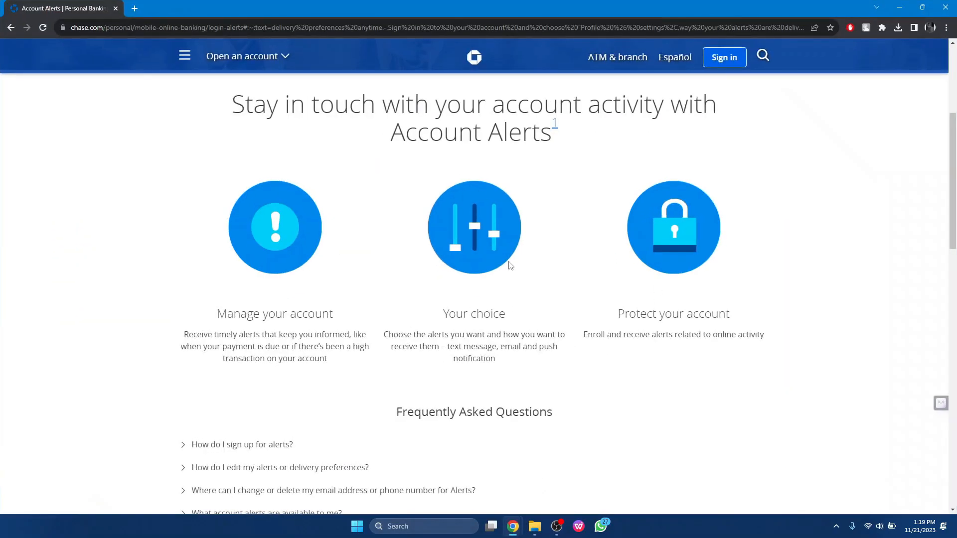
{"action": "left_click", "coordinate": [723, 57]}
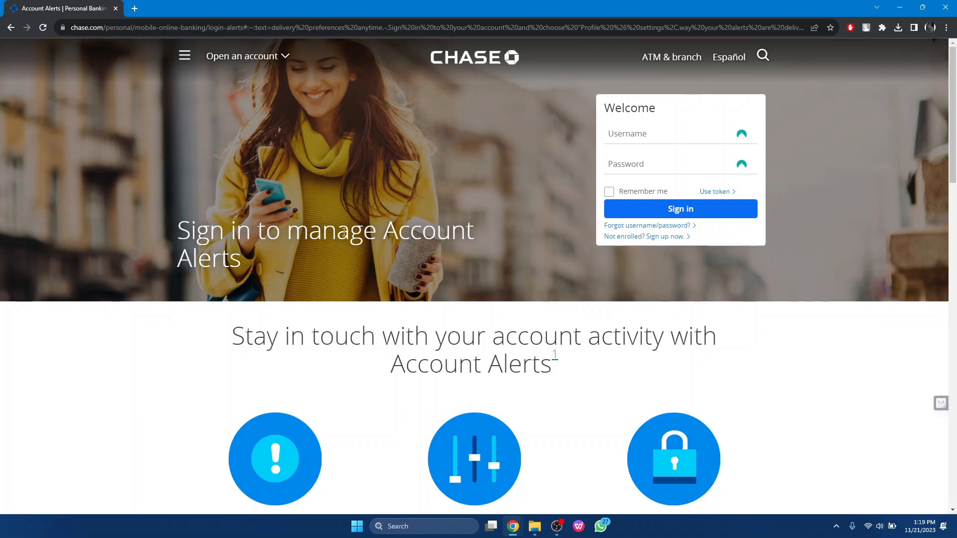
{"action": "mouse_move", "coordinate": [499, 297]}
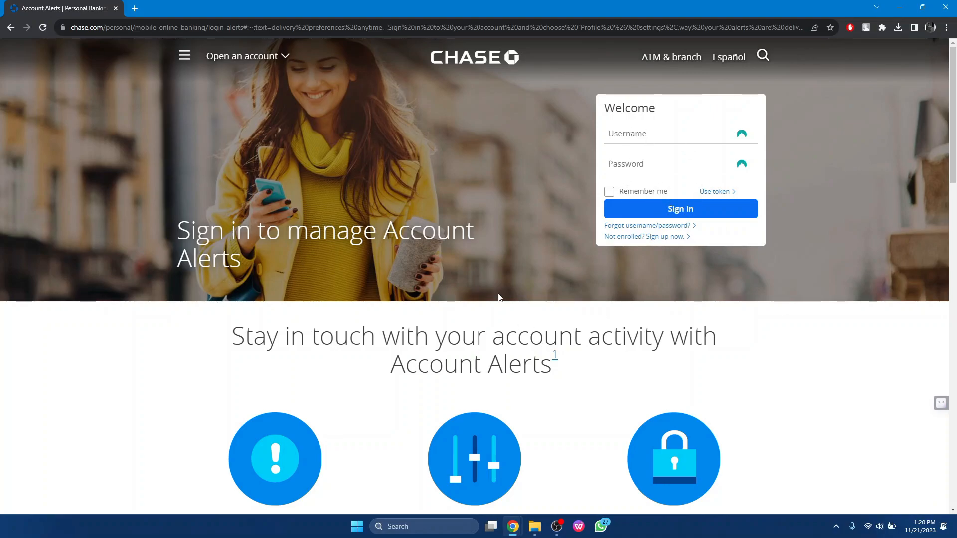
{"action": "scroll", "scroll_direction": "down", "scroll_amount": 3}
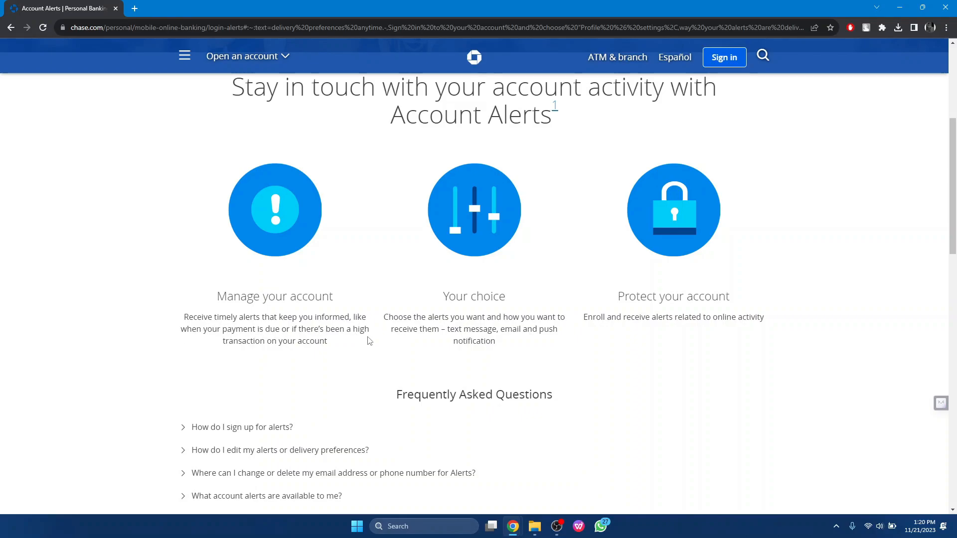
{"action": "mouse_move", "coordinate": [405, 320]}
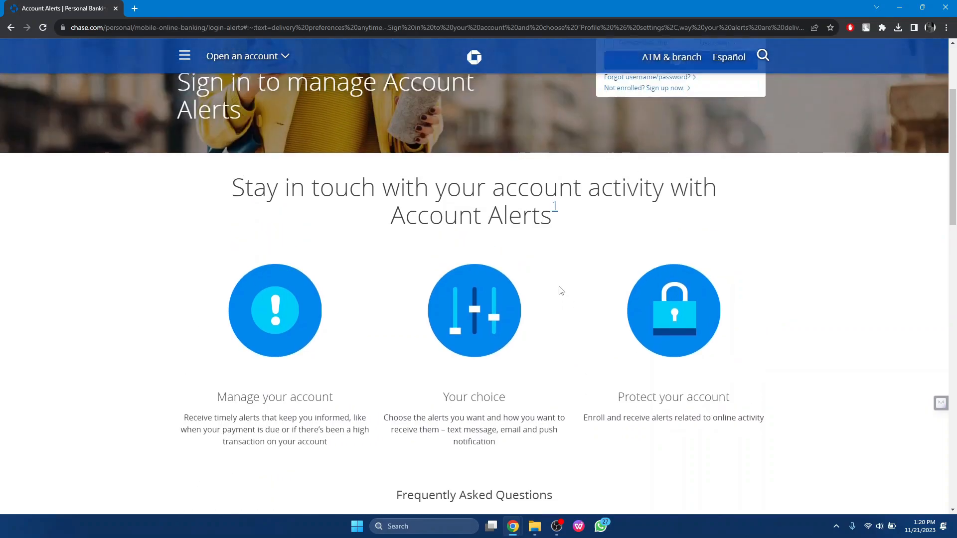
{"action": "scroll", "scroll_direction": "down", "scroll_amount": 3}
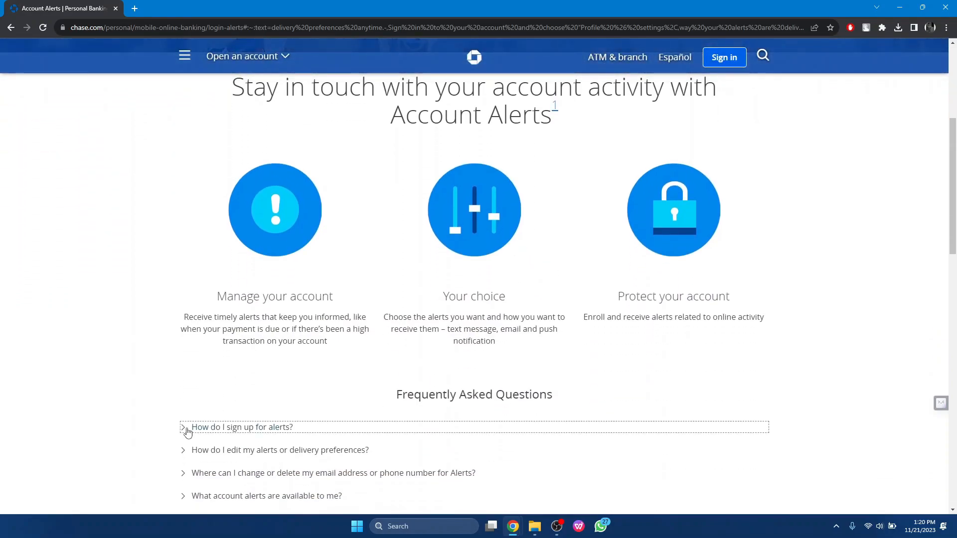
Expand the 'How do I sign up for alerts?' FAQ to show its answer.
{"action": "left_click", "coordinate": [242, 427]}
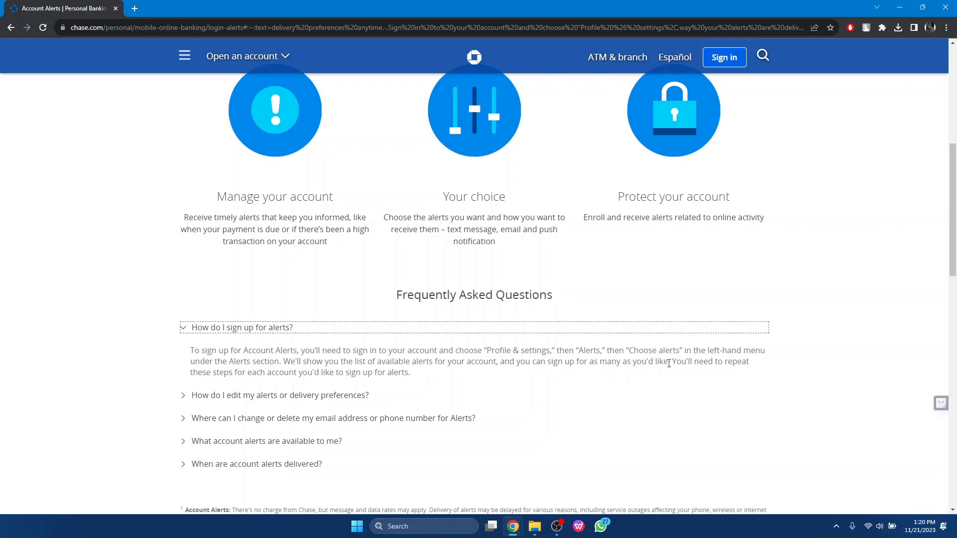
{"action": "mouse_move", "coordinate": [255, 383]}
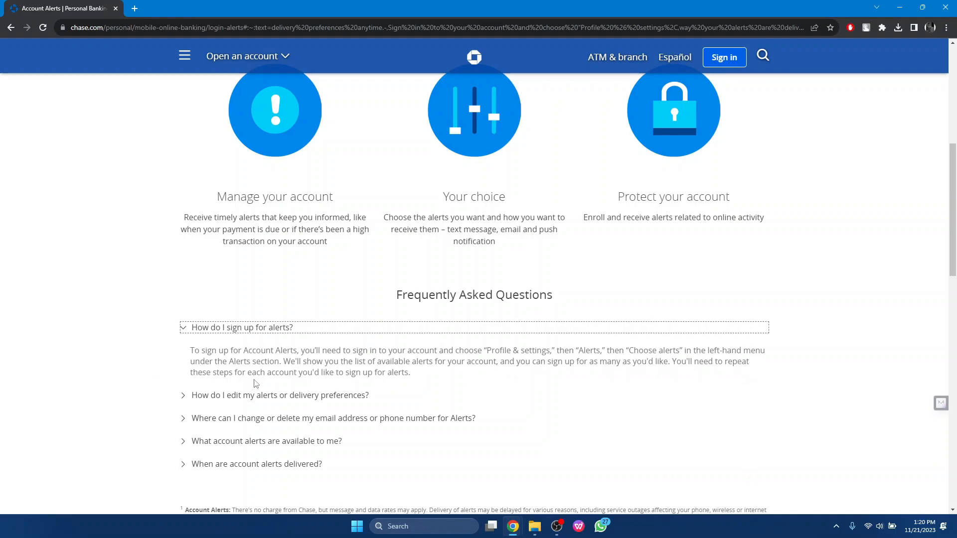
{"action": "mouse_move", "coordinate": [421, 385]}
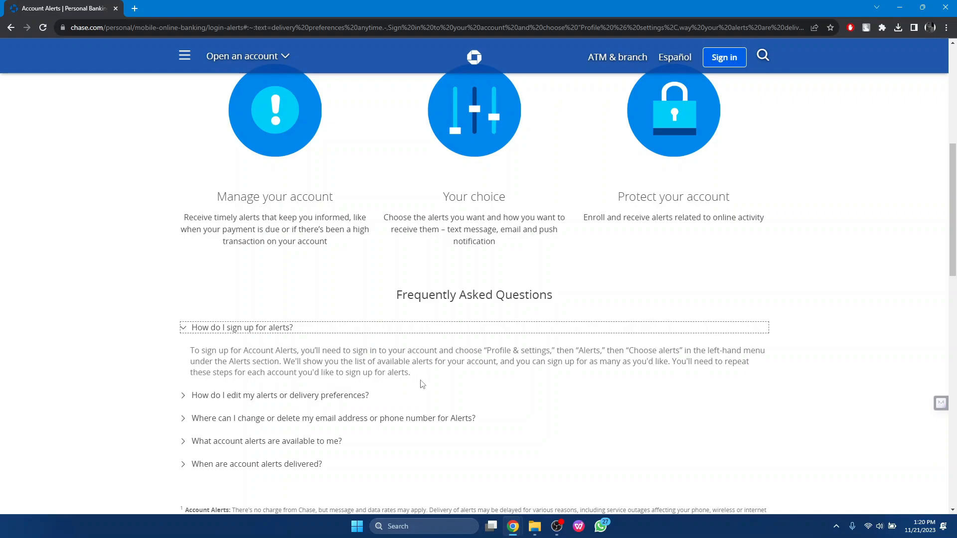
{"action": "mouse_move", "coordinate": [720, 301]}
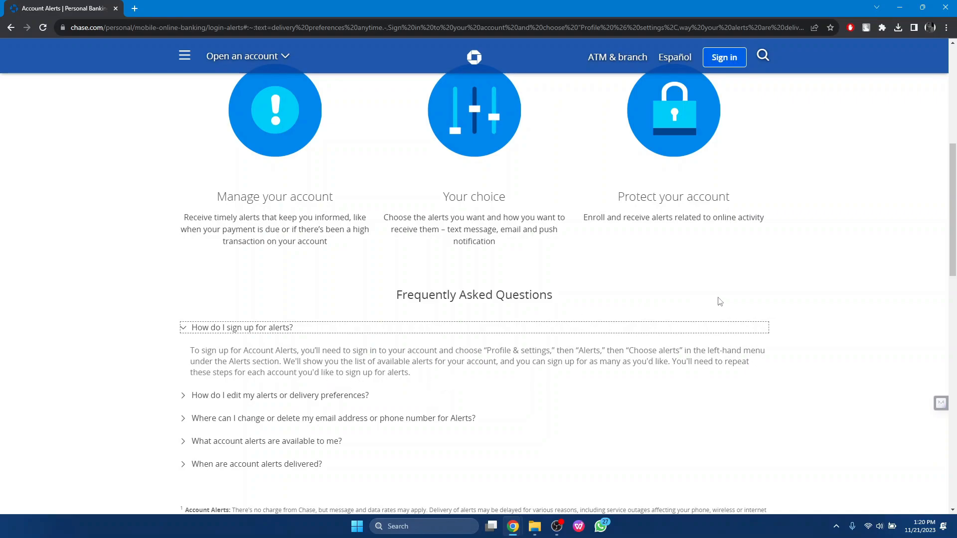